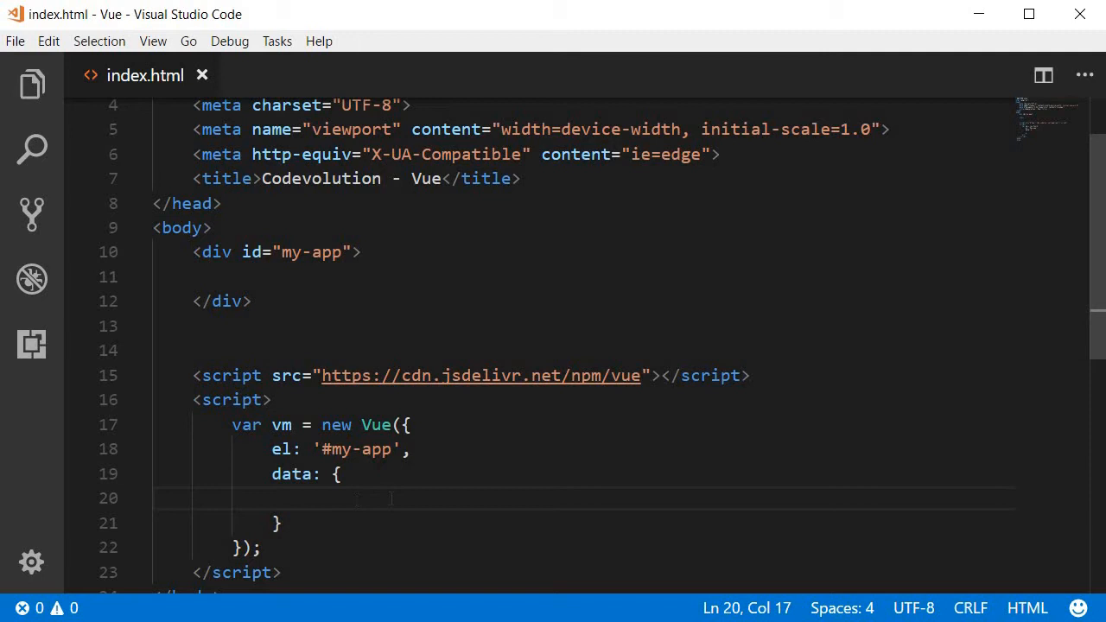
Step: Add myId: "dataId" to the Vue instance's data object
{"action": "type", "text": "myId"}
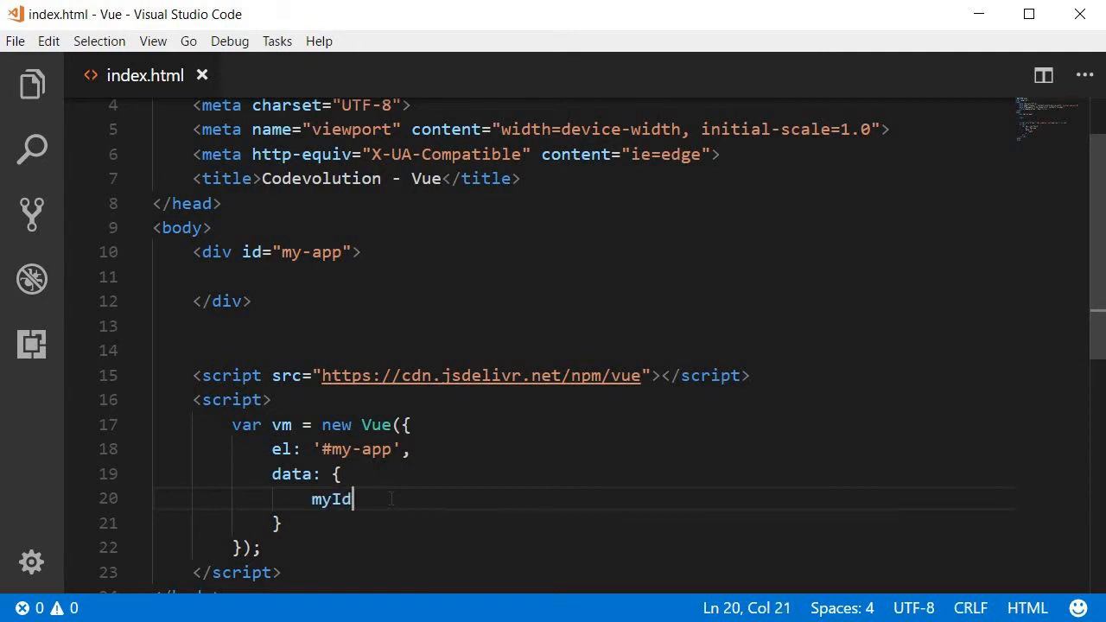
{"action": "type", "text": ": \"\""}
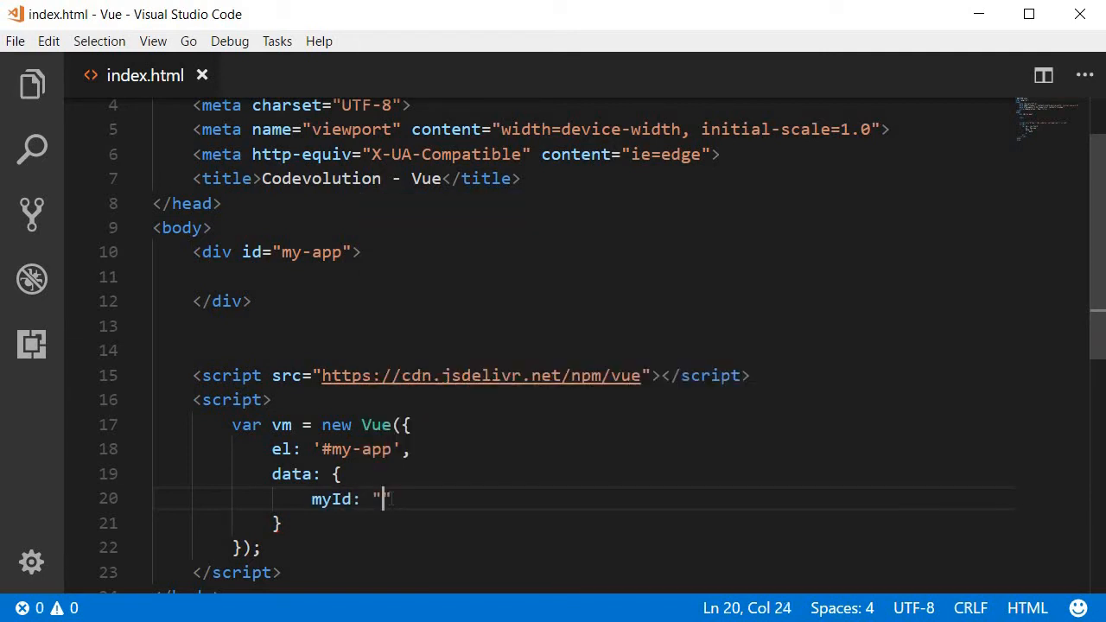
{"action": "type", "text": "daatId"}
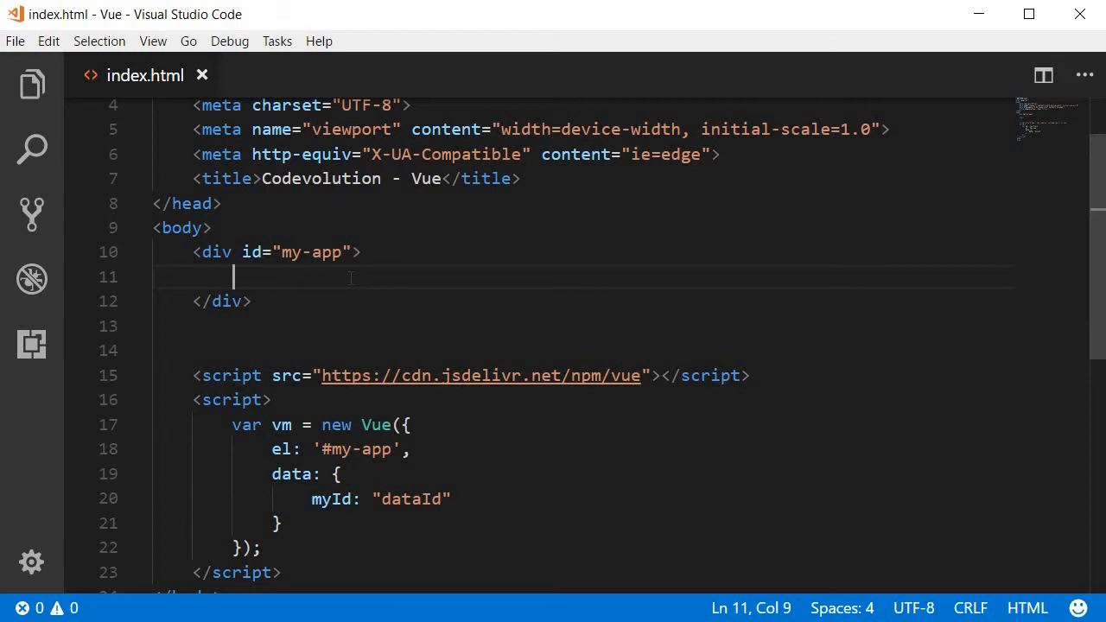
Step: Add an h1 reading Codevolution inside the my-app div, discarding the Emmet abbreviation
{"action": "type", "text": "h1"}
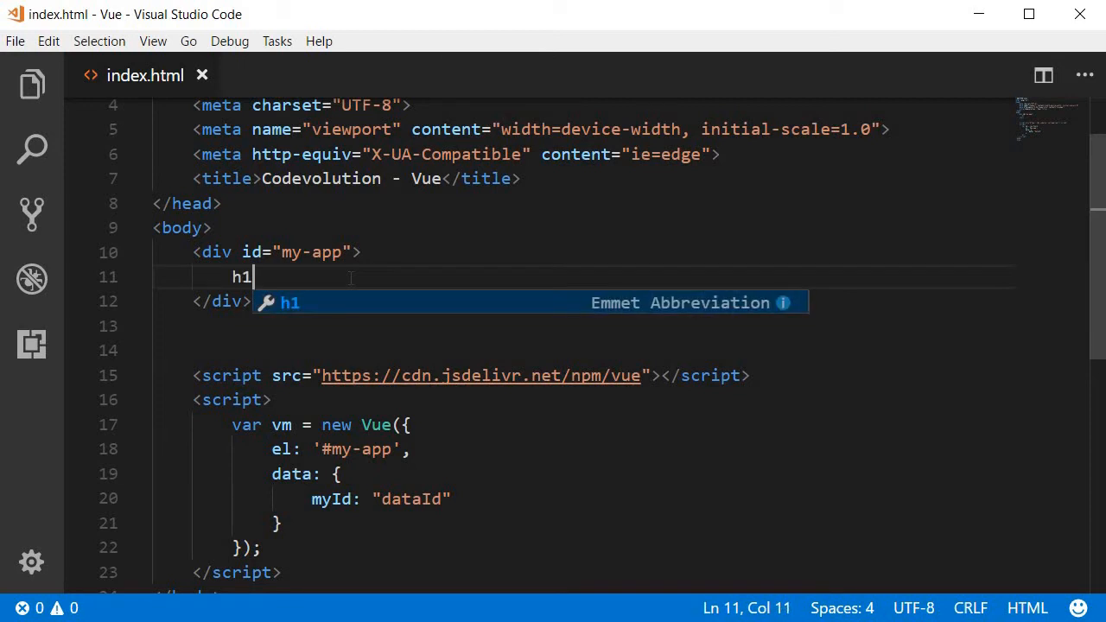
{"action": "key", "text": "Tab"}
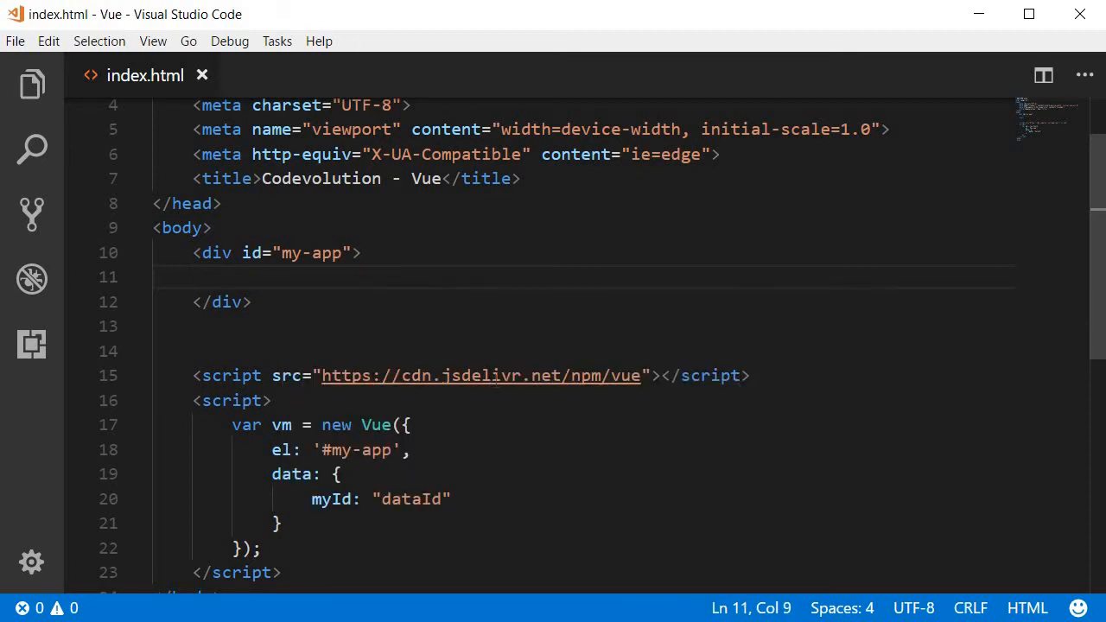
{"action": "mouse_move", "coordinate": [481, 375]}
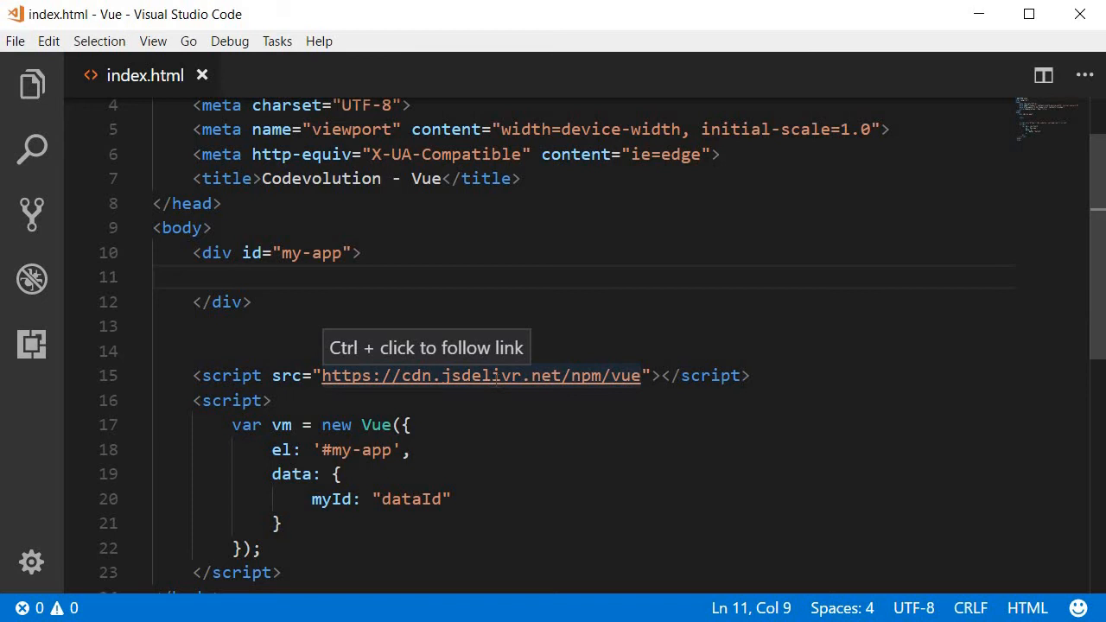
{"action": "mouse_move", "coordinate": [495, 387]}
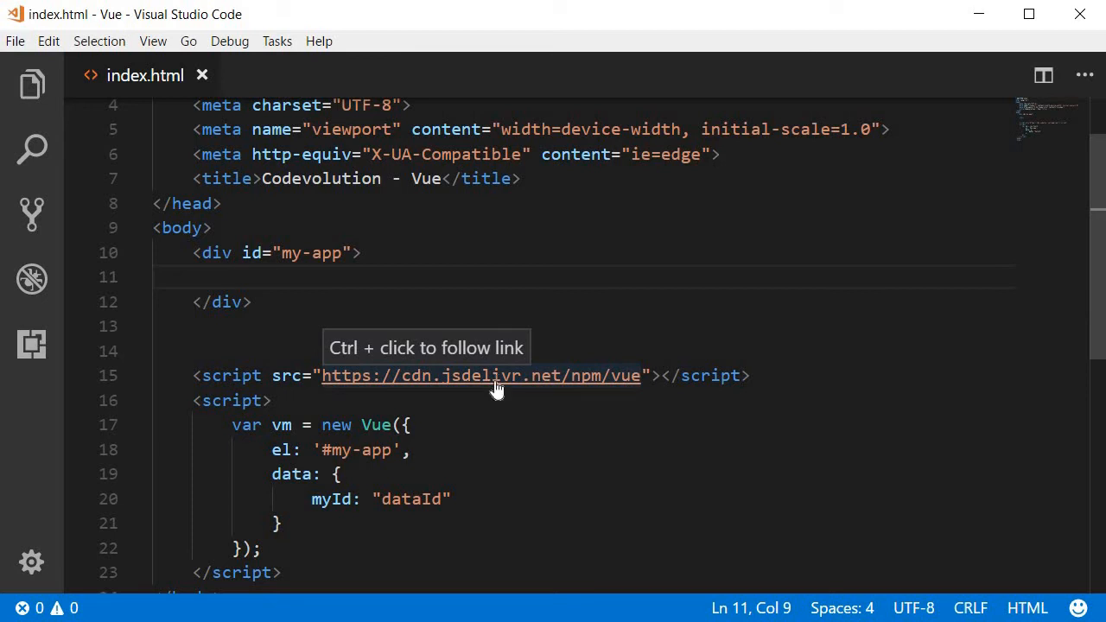
{"action": "type", "text": "<h1>C</h1>"}
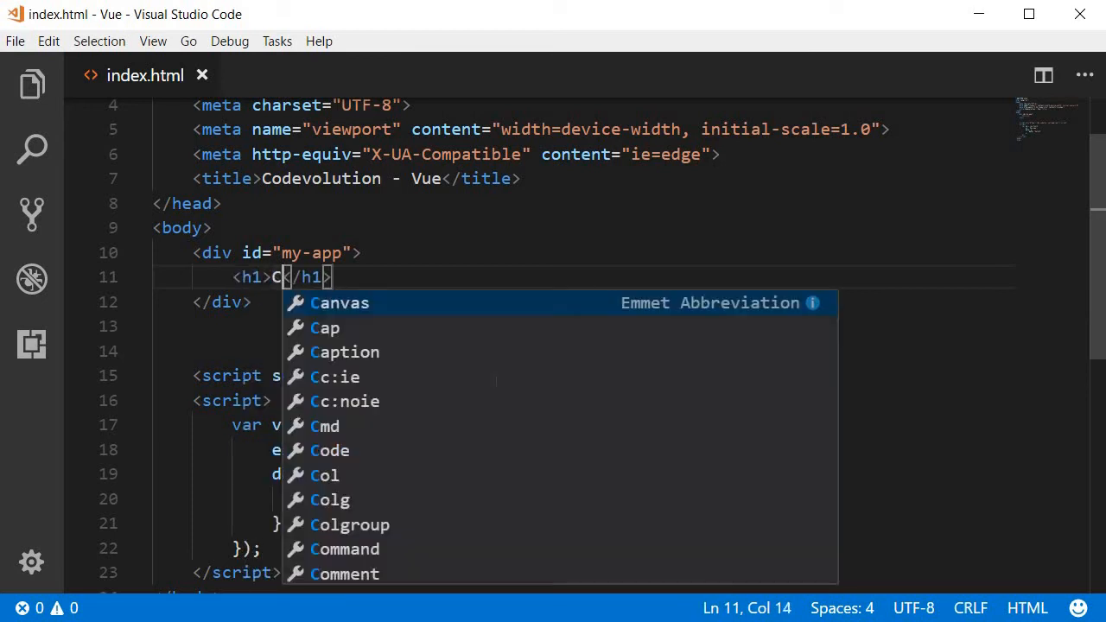
{"action": "type", "text": "odevolution"}
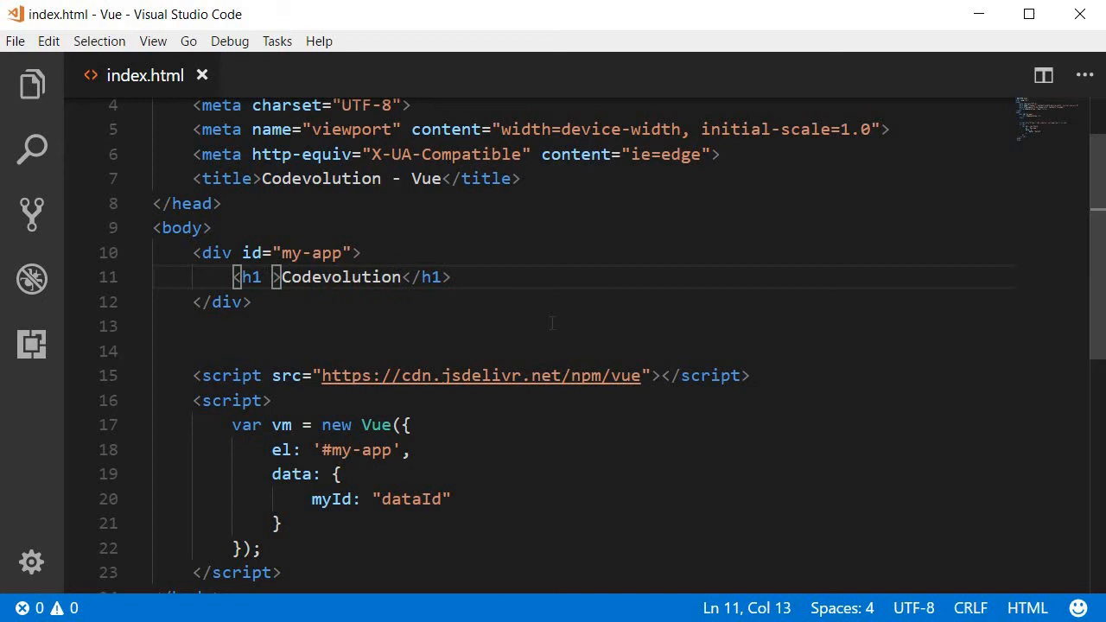
Step: Give the h1 v-bind:id="myId", matching the myId data property name
{"action": "type", "text": "v-bind"}
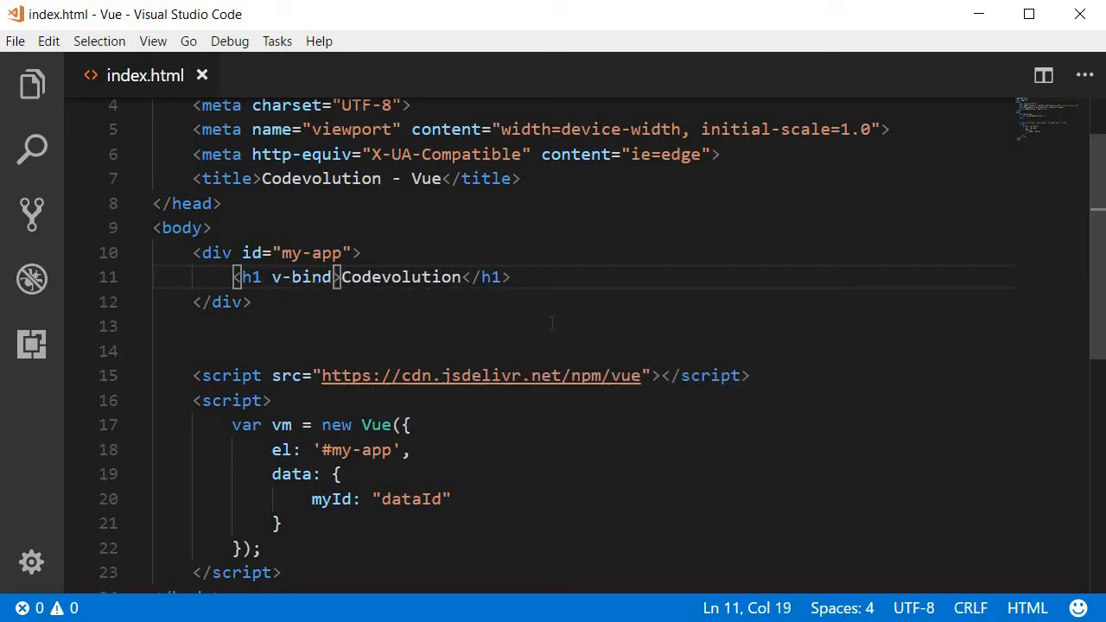
{"action": "type", "text": ":"}
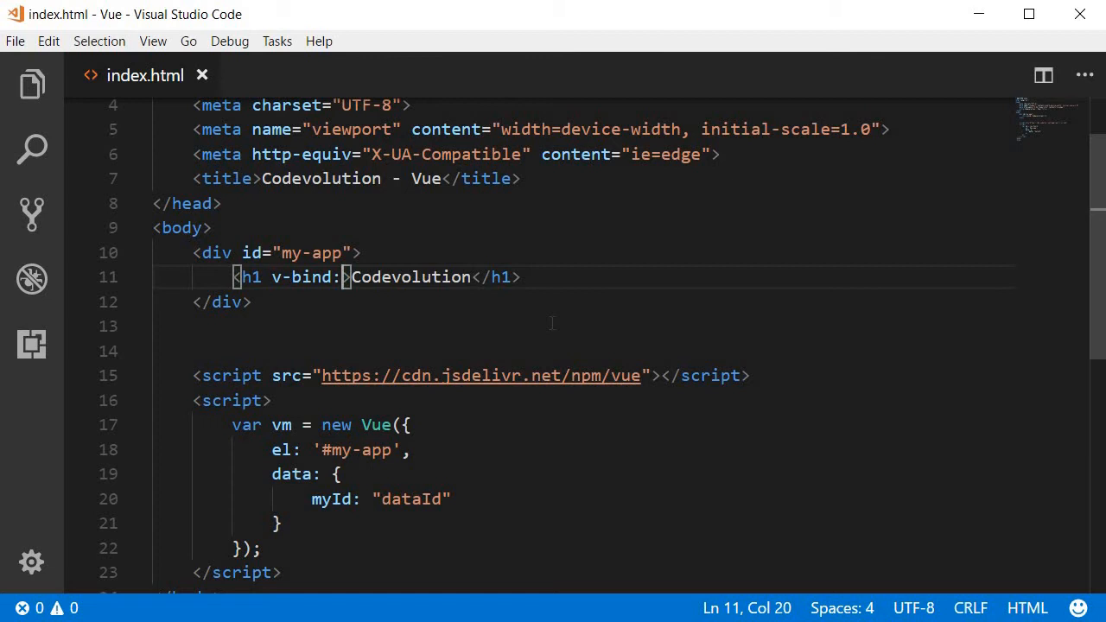
{"action": "type", "text": "id"}
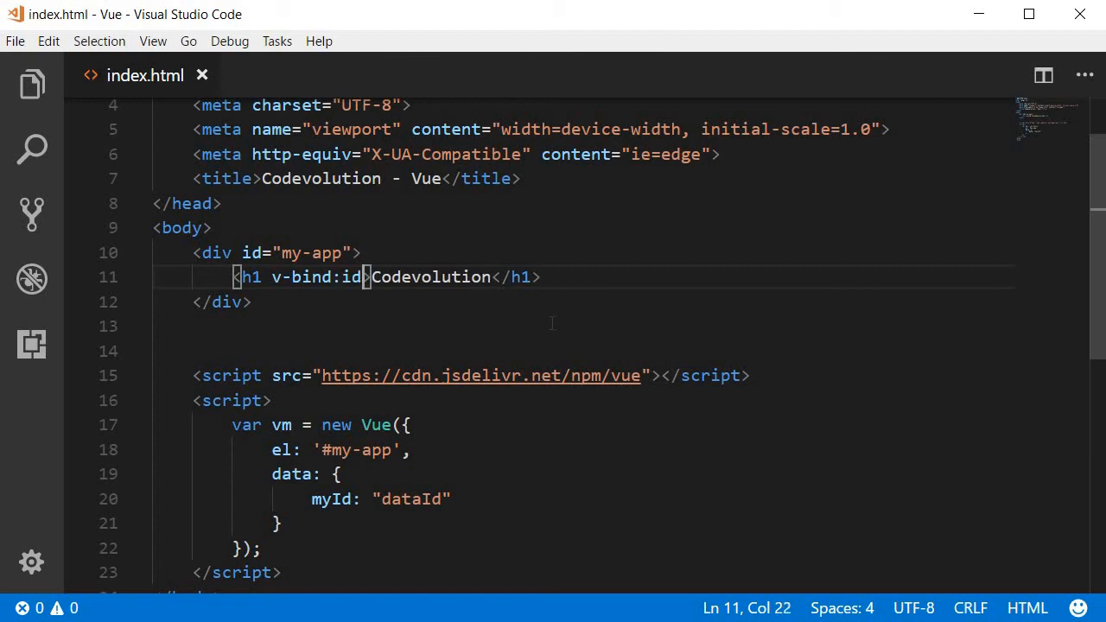
{"action": "type", "text": "="}
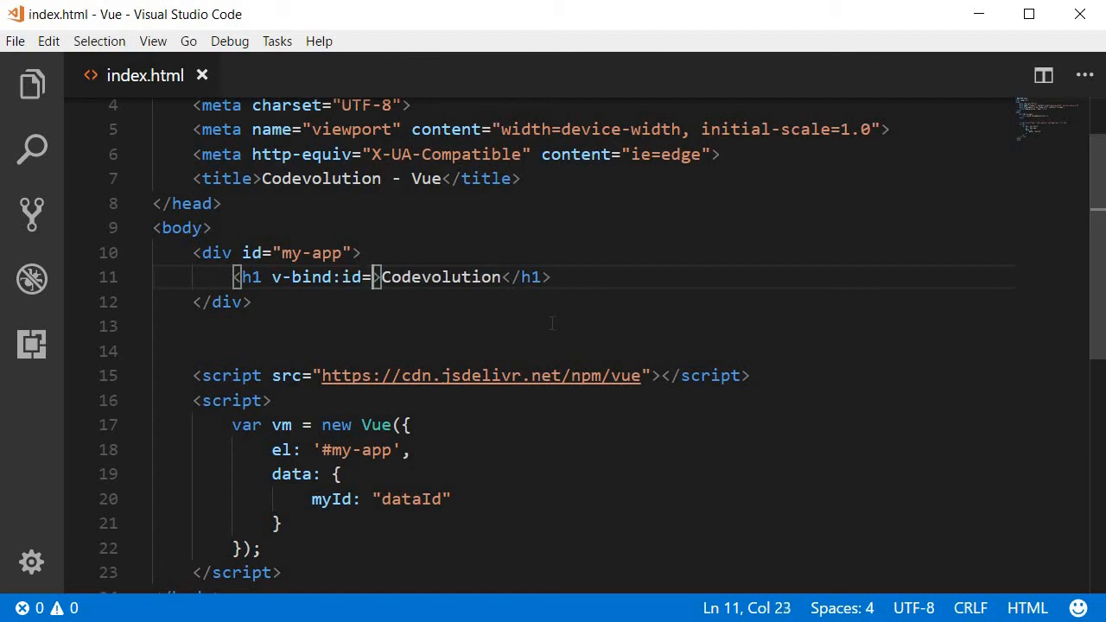
{"action": "type", "text": "\""}
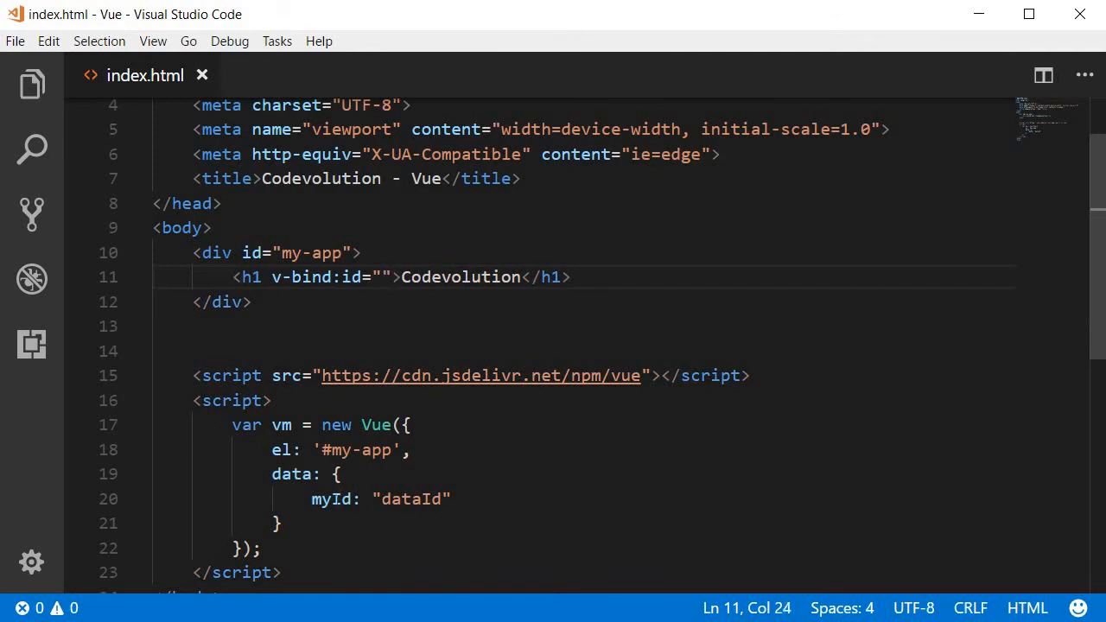
{"action": "double_click", "coordinate": [330, 498]}
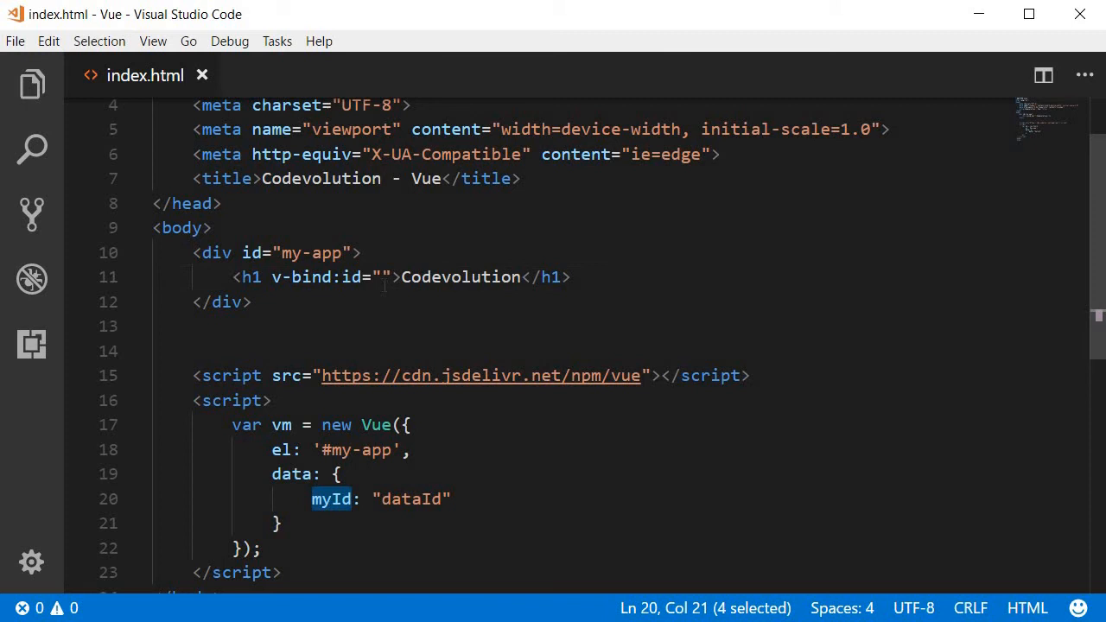
{"action": "type", "text": "m"}
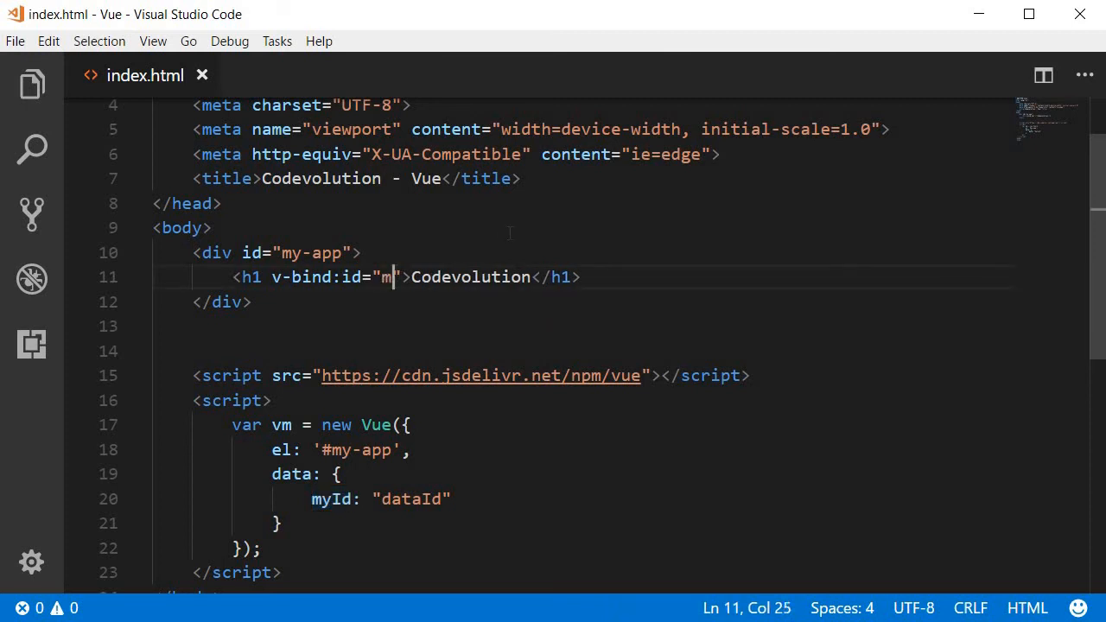
{"action": "type", "text": "yId"}
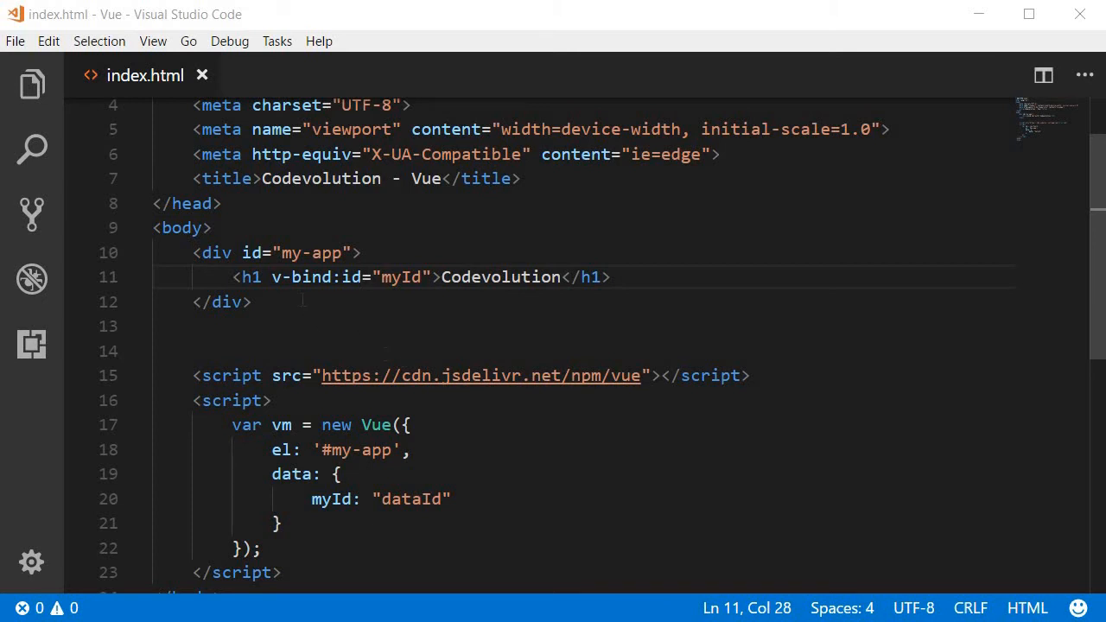
{"action": "double_click", "coordinate": [296, 277]}
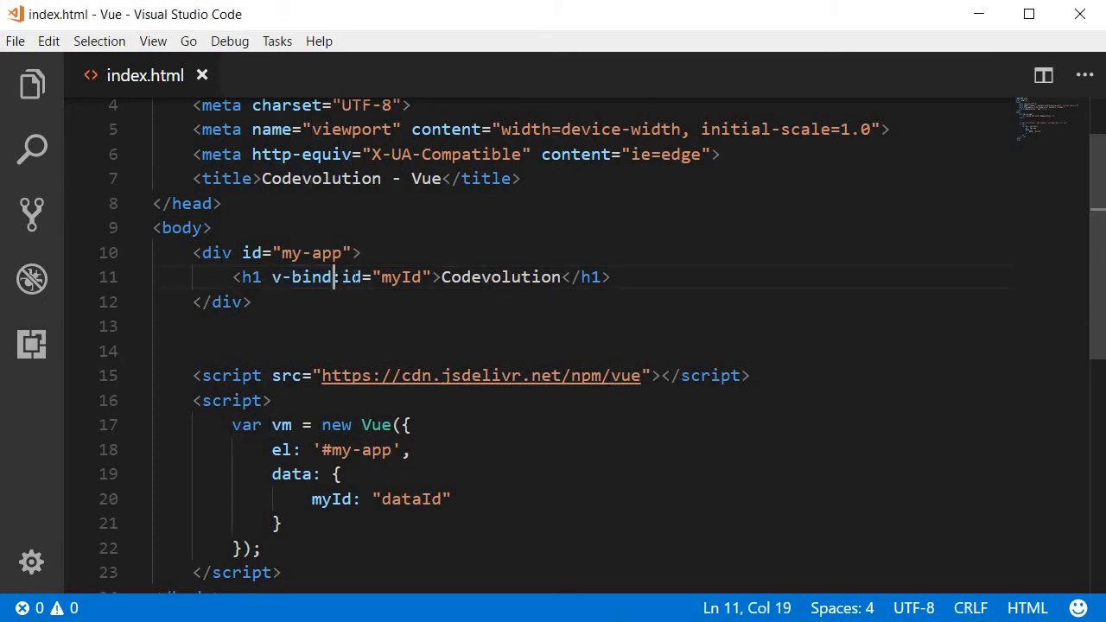
{"action": "double_click", "coordinate": [351, 277]}
{"action": "type", "text": ":"}
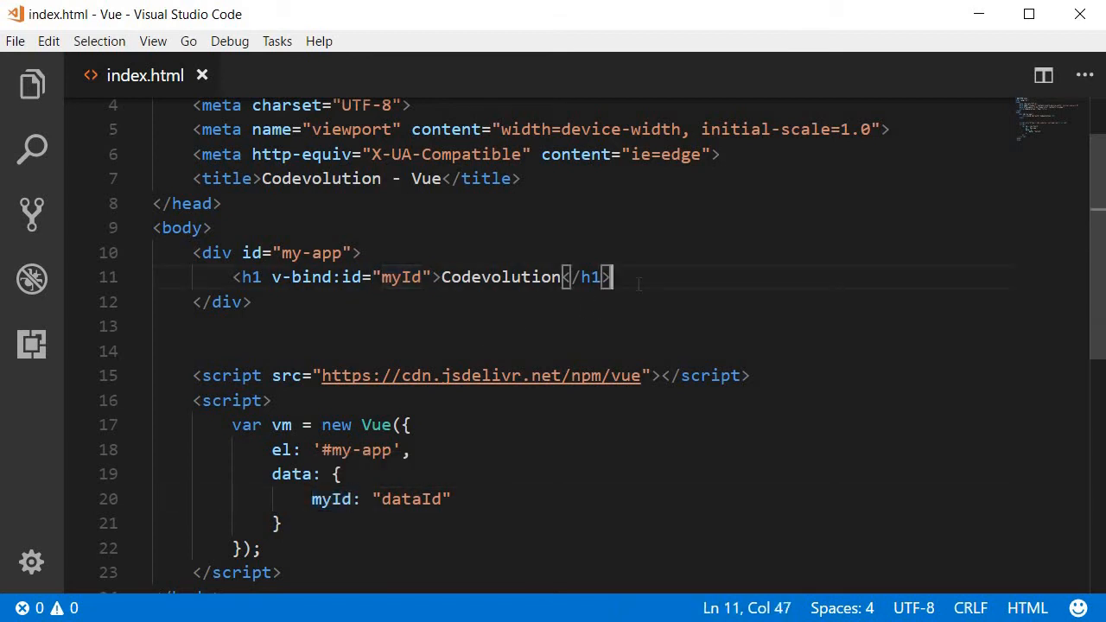
{"action": "mouse_move", "coordinate": [233, 326]}
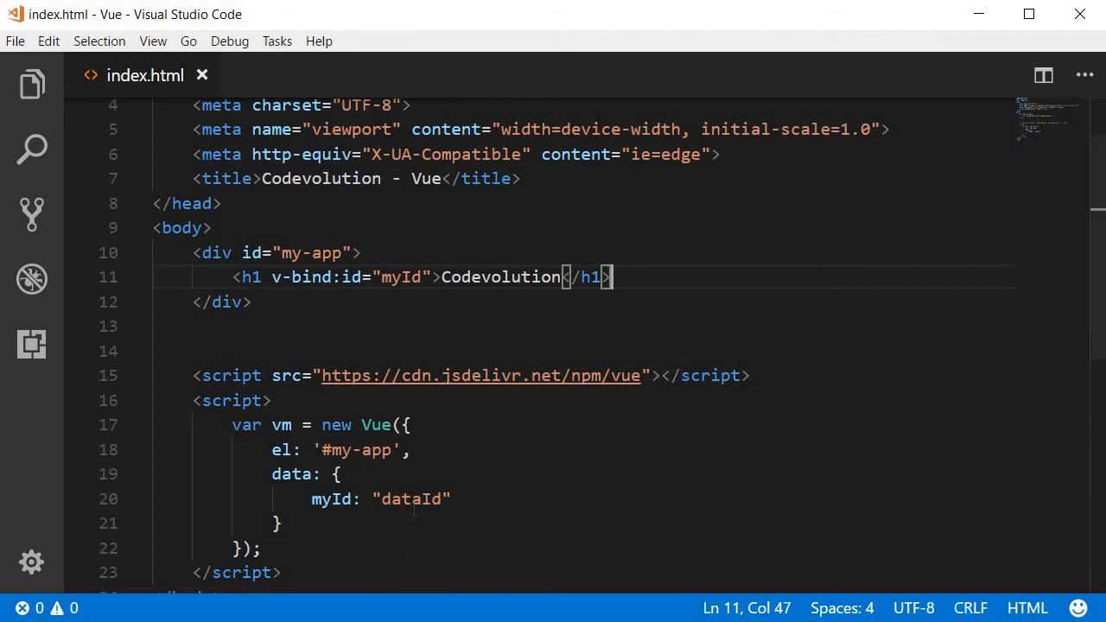
Step: Review the myId property and its "dataId" value that the heading's id is bound to
{"action": "double_click", "coordinate": [410, 498]}
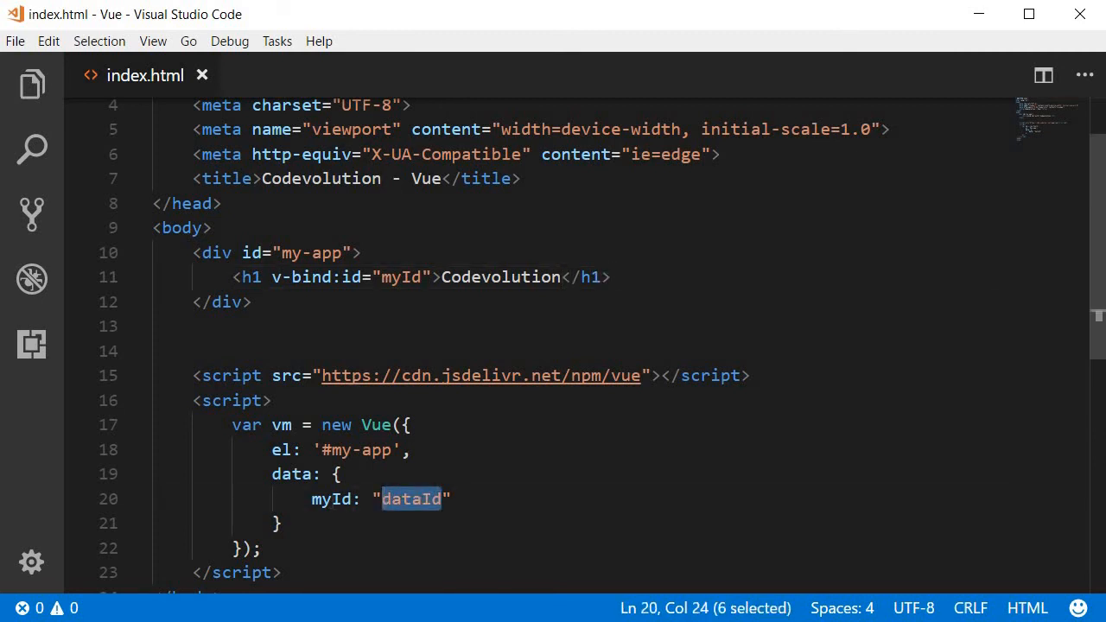
{"action": "double_click", "coordinate": [331, 499]}
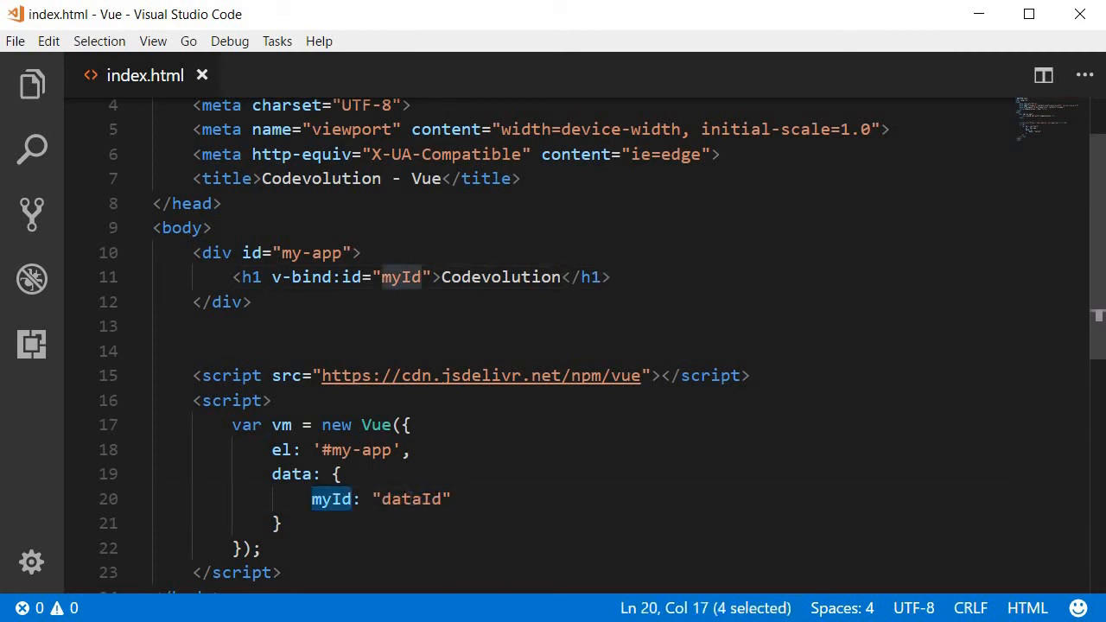
{"action": "double_click", "coordinate": [411, 498]}
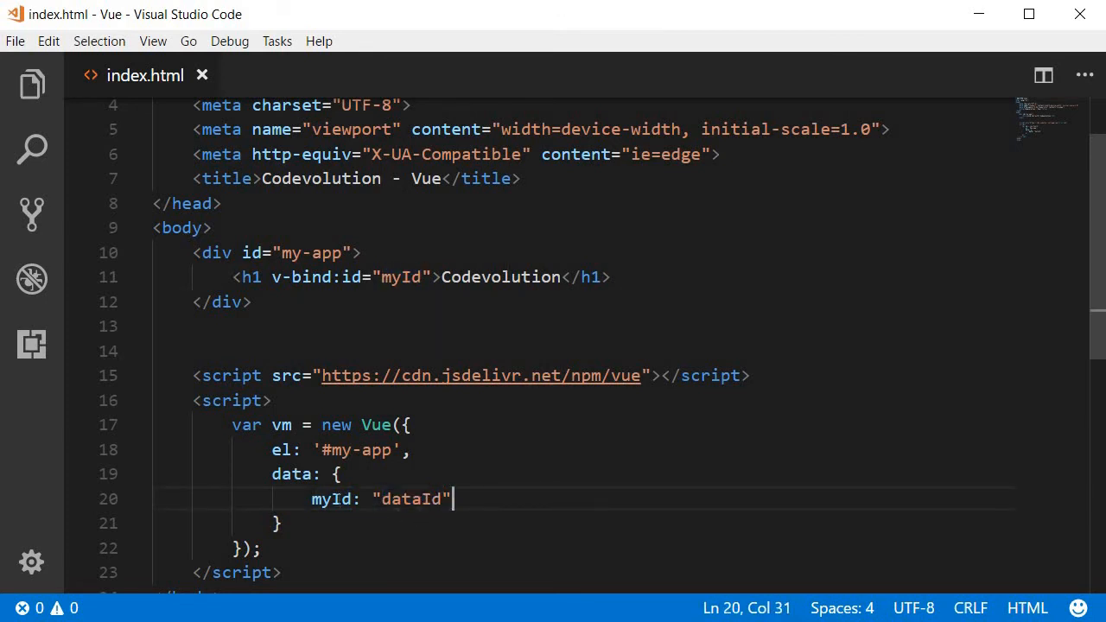
{"action": "double_click", "coordinate": [332, 498]}
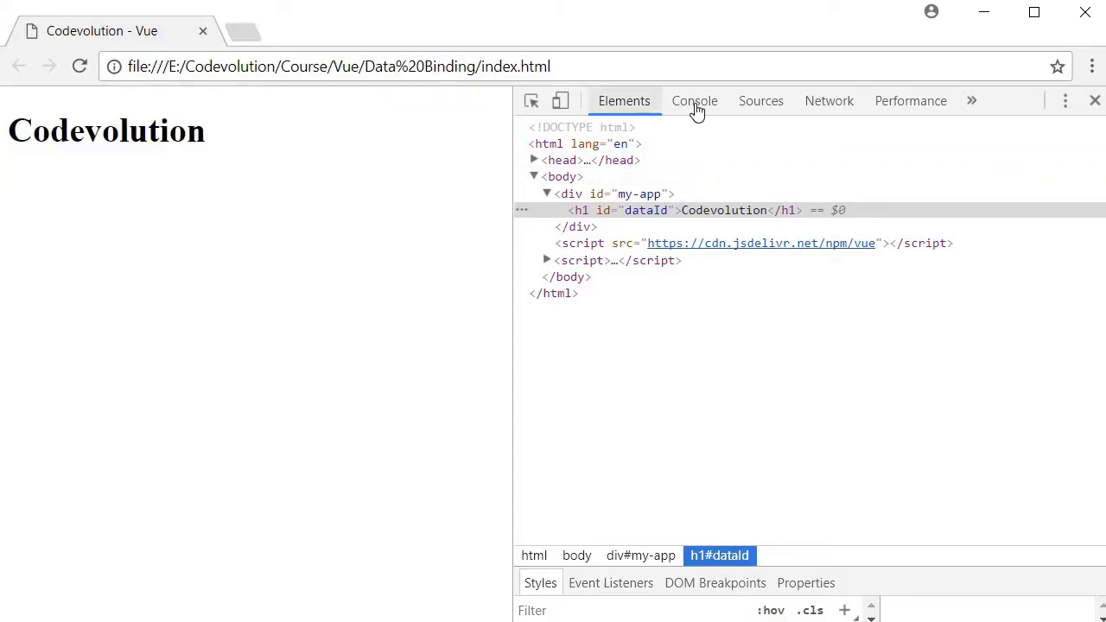
Step: Assign a new value to vm.myId in the Console, then return to the Elements tree to see the updated id
{"action": "left_click", "coordinate": [694, 101]}
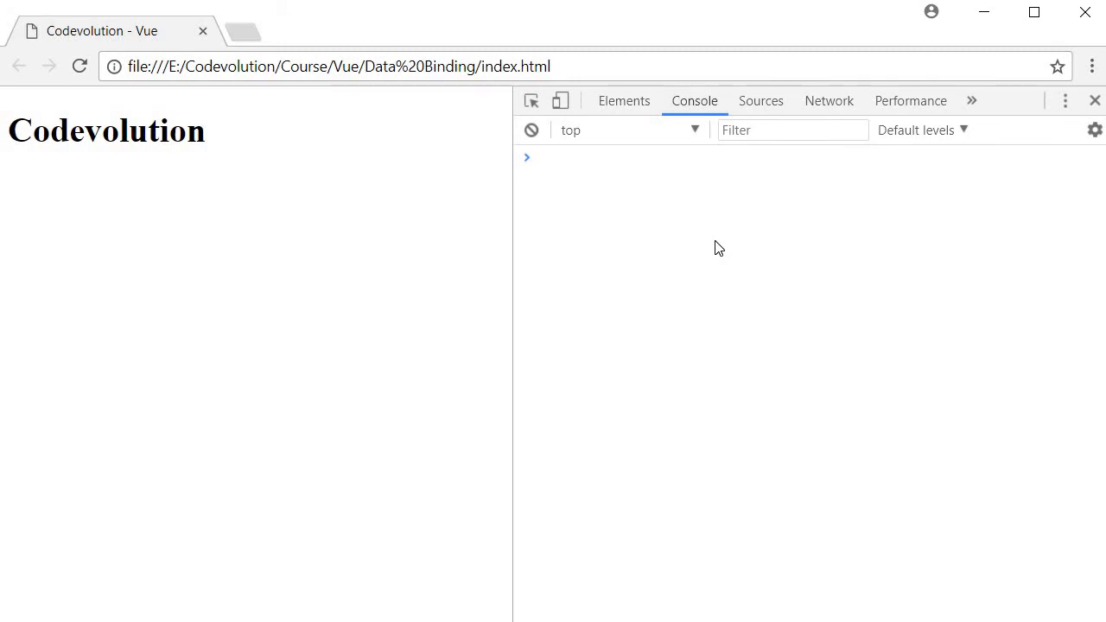
{"action": "type", "text": "vm.$attrs"}
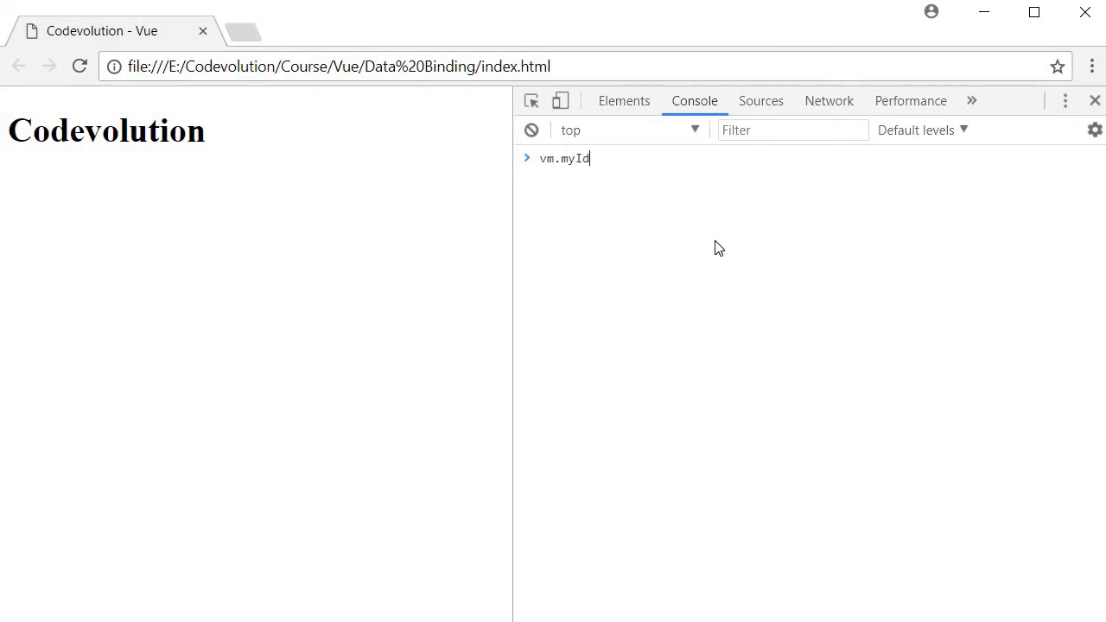
{"action": "type", "text": "= \"\""}
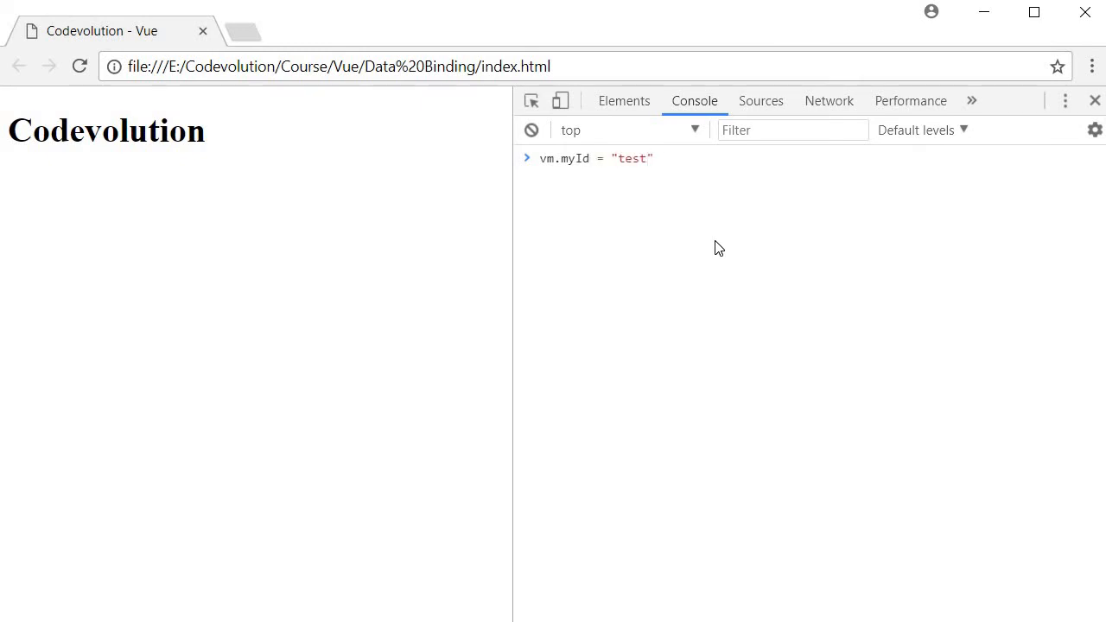
{"action": "left_click", "coordinate": [624, 100]}
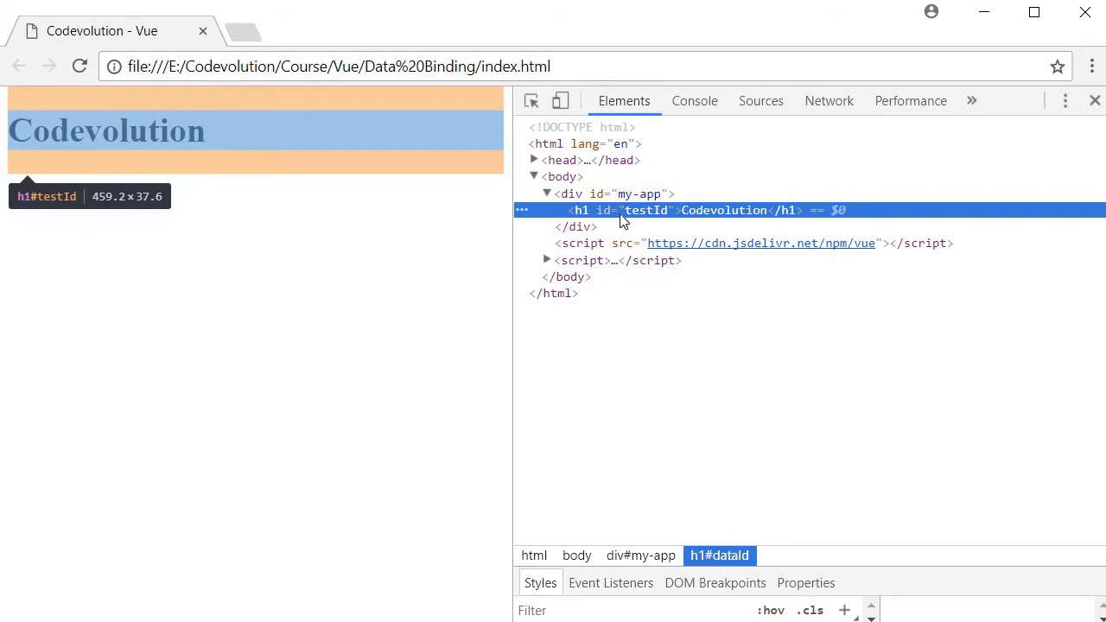
{"action": "mouse_move", "coordinate": [651, 214]}
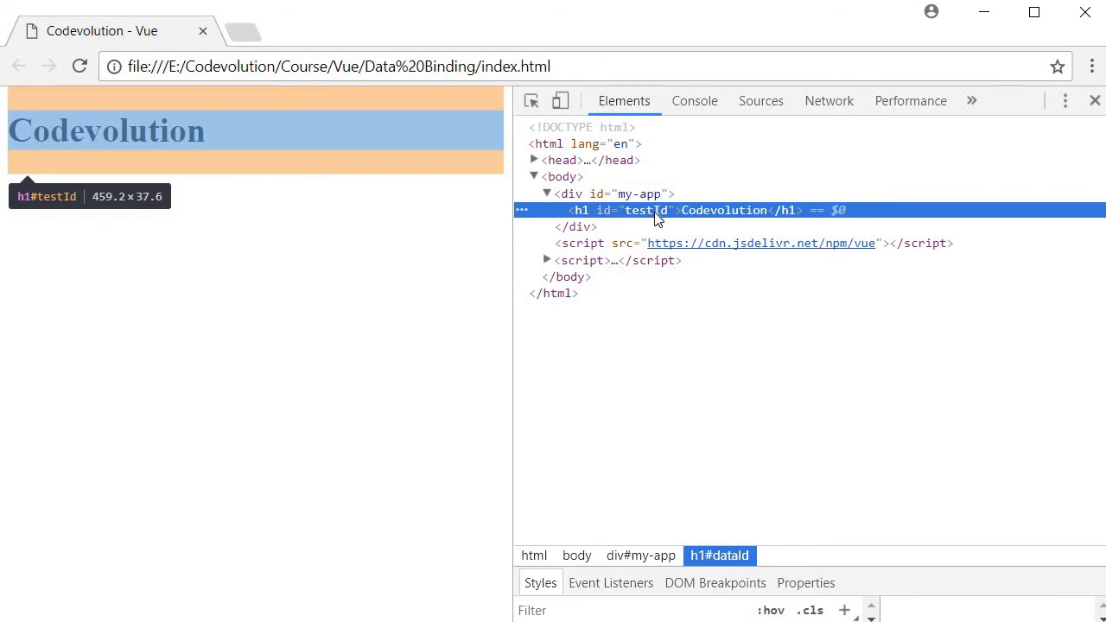
{"action": "mouse_move", "coordinate": [509, 350]}
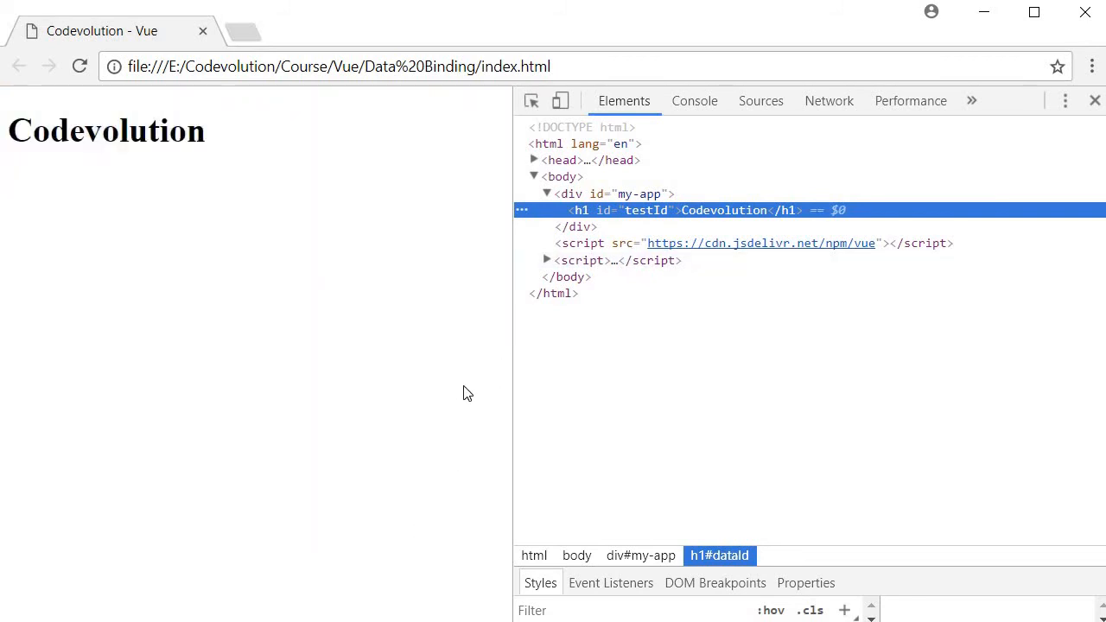
{"action": "mouse_move", "coordinate": [469, 408]}
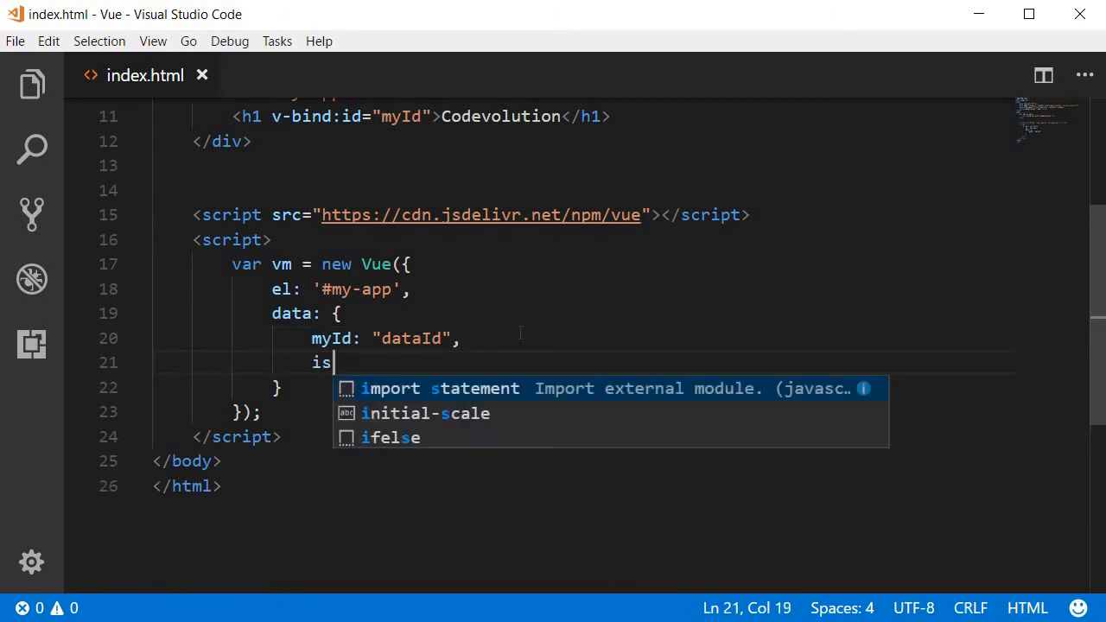
Step: Add isDisabled: false to data and a Bind button with v-bind:disabled="isDisabled"
{"action": "type", "text": "Disabled: false"}
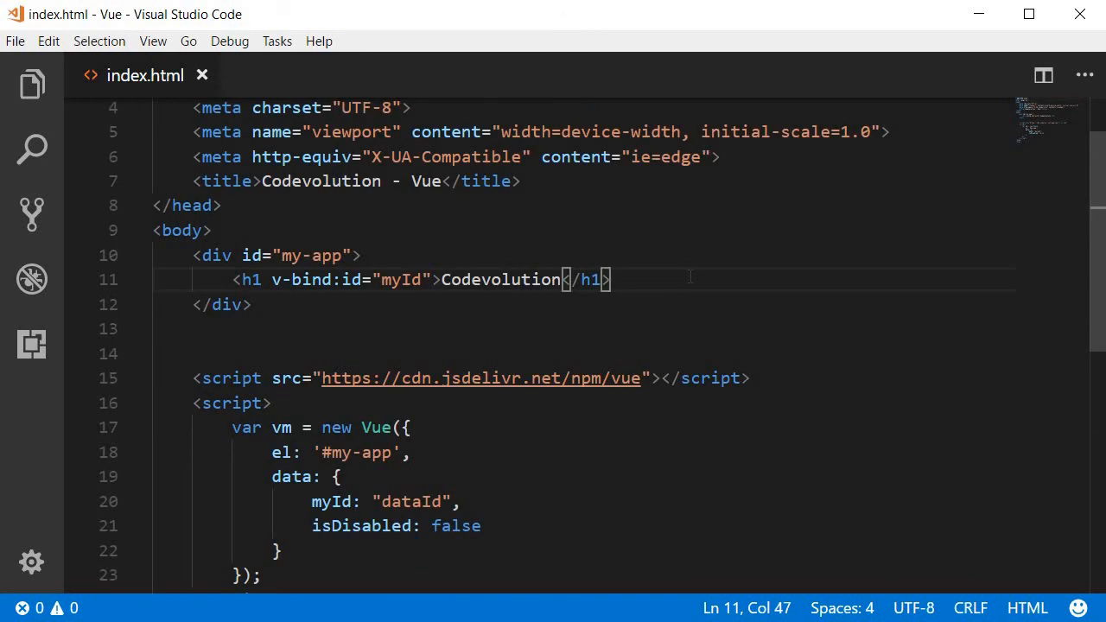
{"action": "type", "text": "button>Bind</button>"}
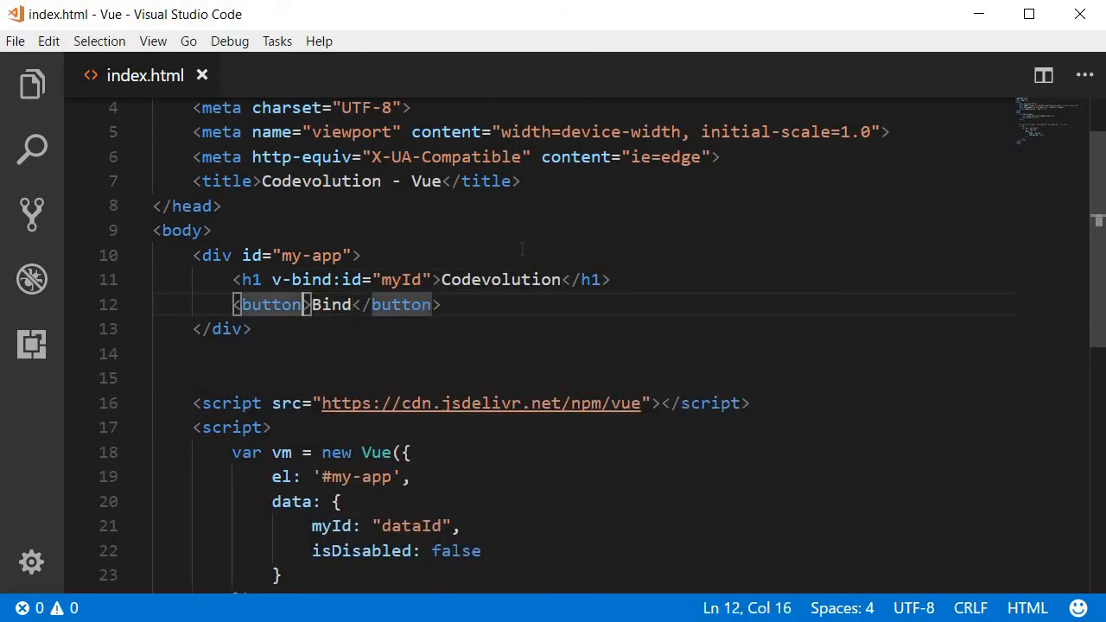
{"action": "type", "text": "v-bind"}
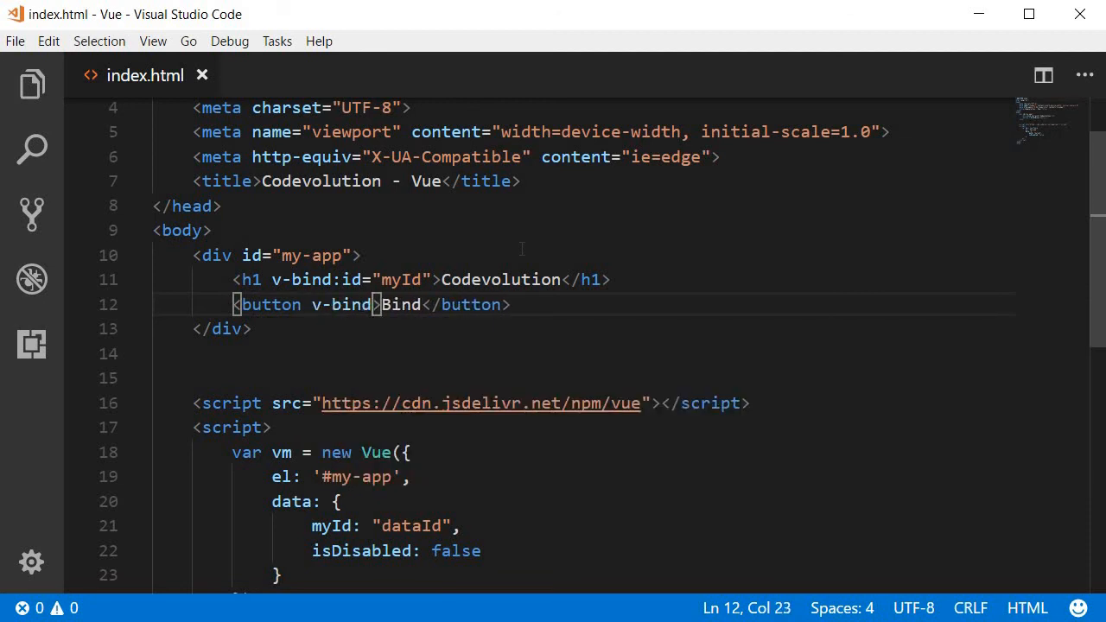
{"action": "type", "text": ":"}
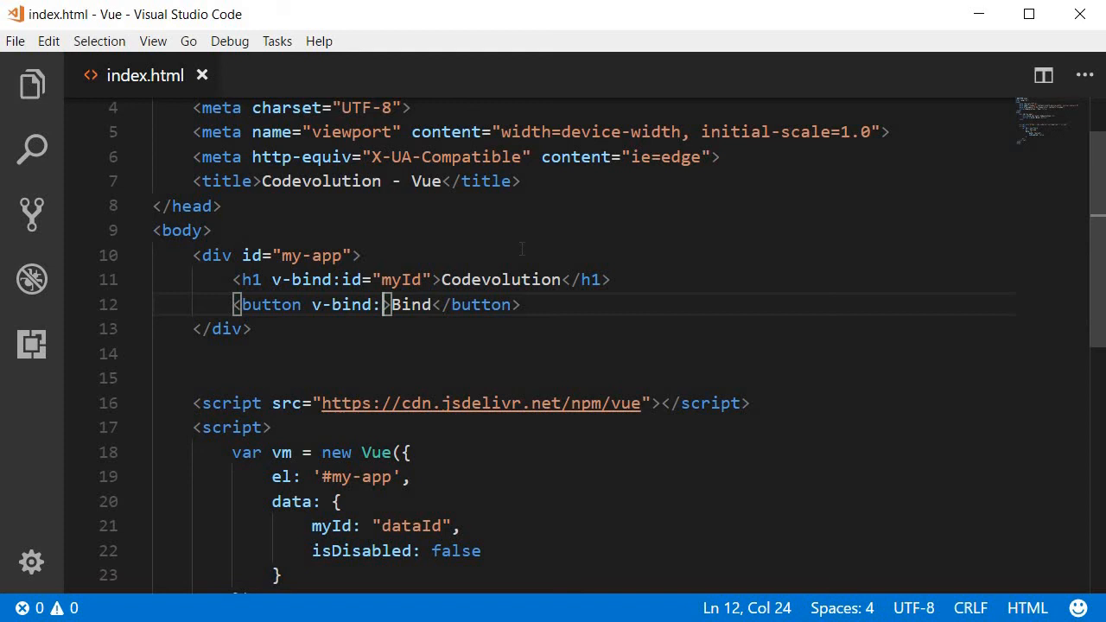
{"action": "type", "text": "disabled"}
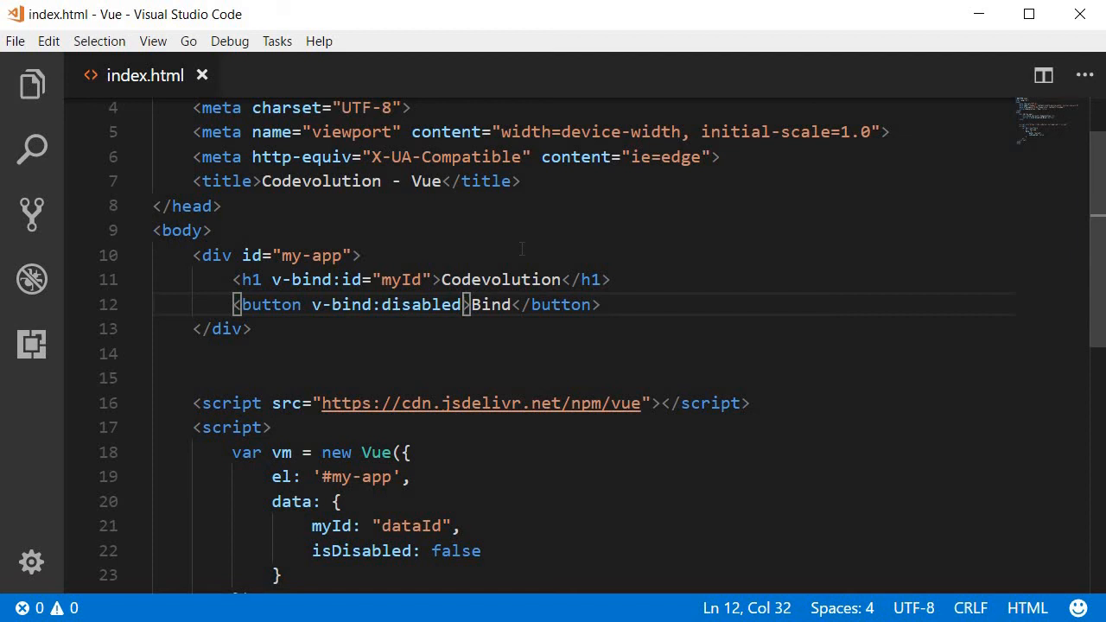
{"action": "type", "text": "=\""}
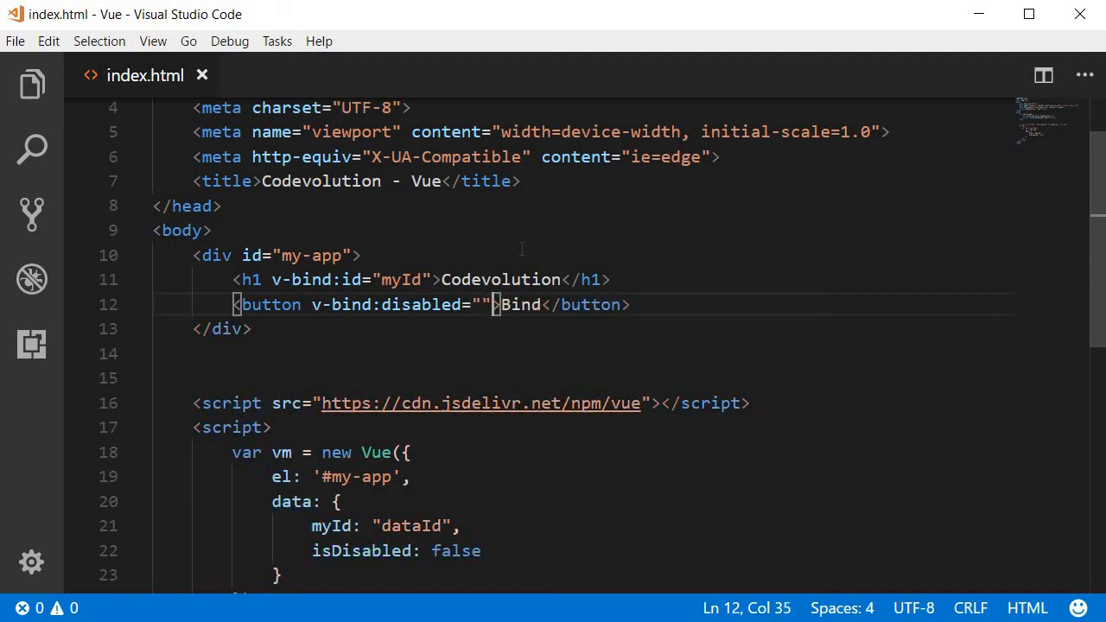
{"action": "type", "text": "isDisa"}
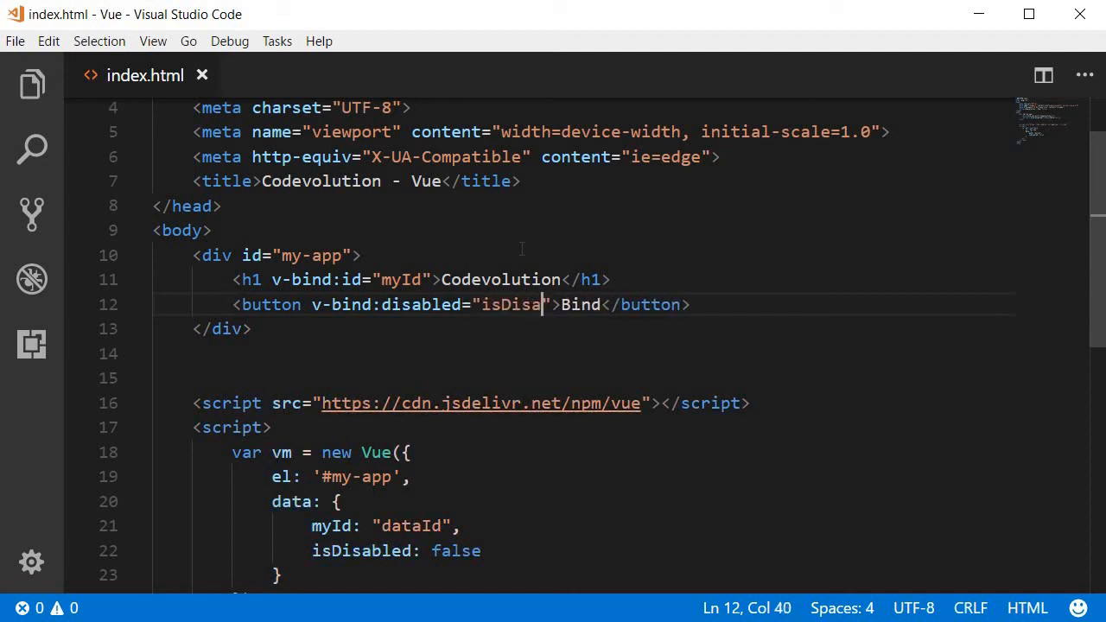
{"action": "type", "text": "bled"}
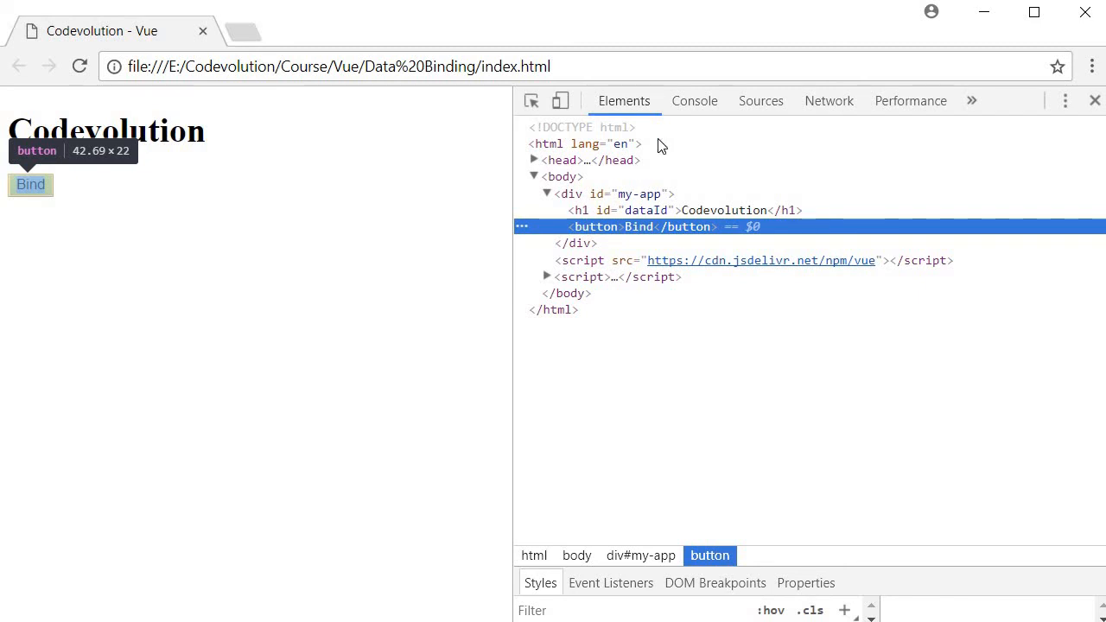
Step: Run vm.isDisabled = true in the Console, then check disabled="disabled" on the button in Elements
{"action": "left_click", "coordinate": [694, 100]}
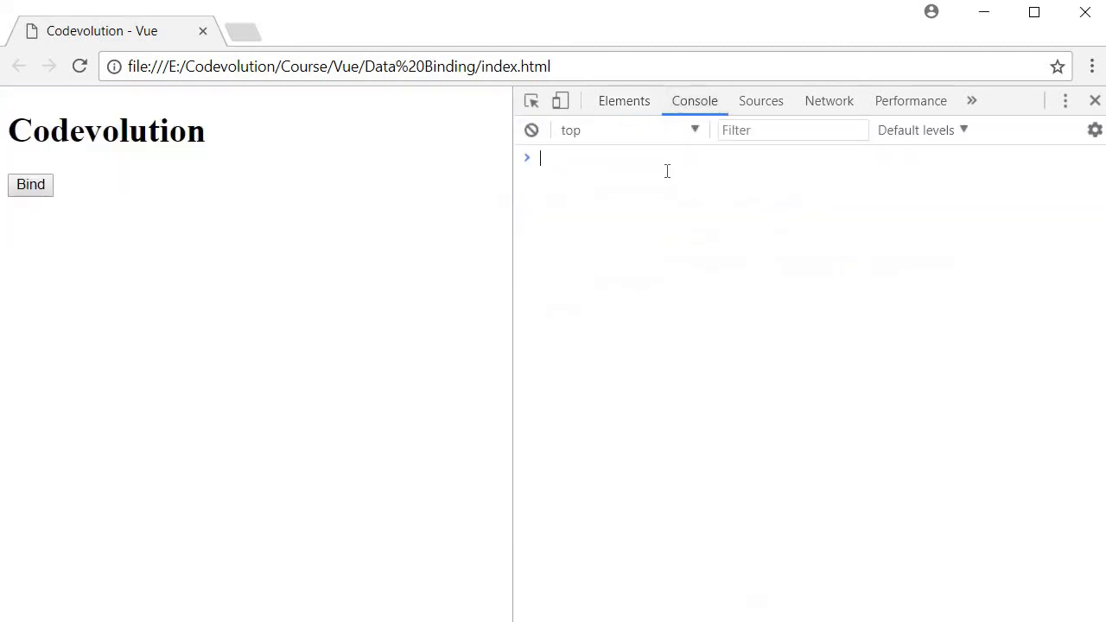
{"action": "type", "text": "vm.i"}
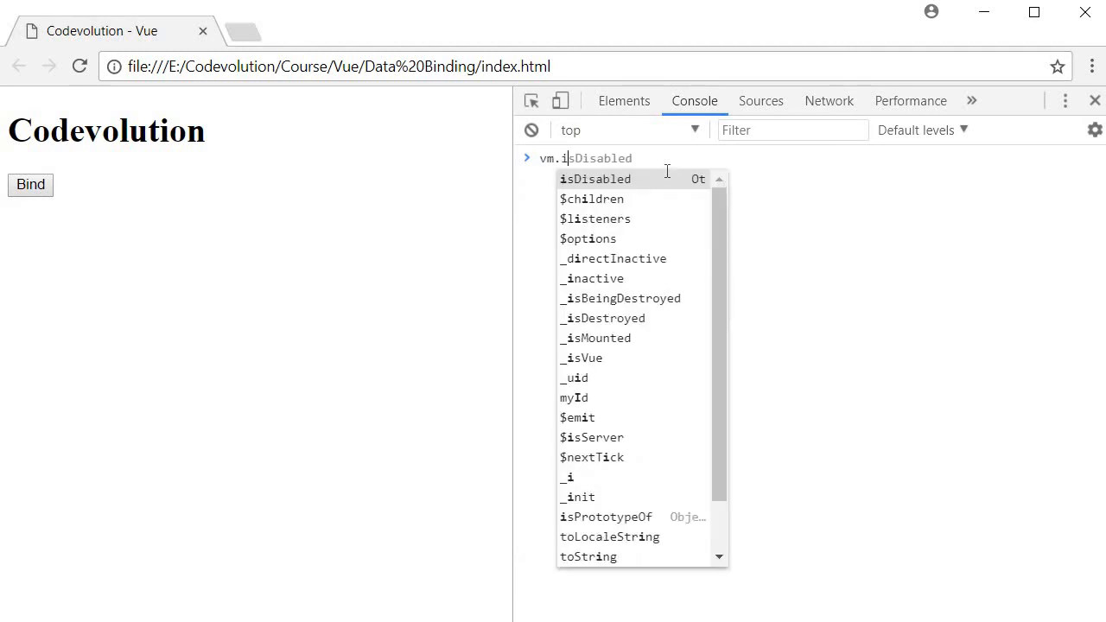
{"action": "type", "text": "= true"}
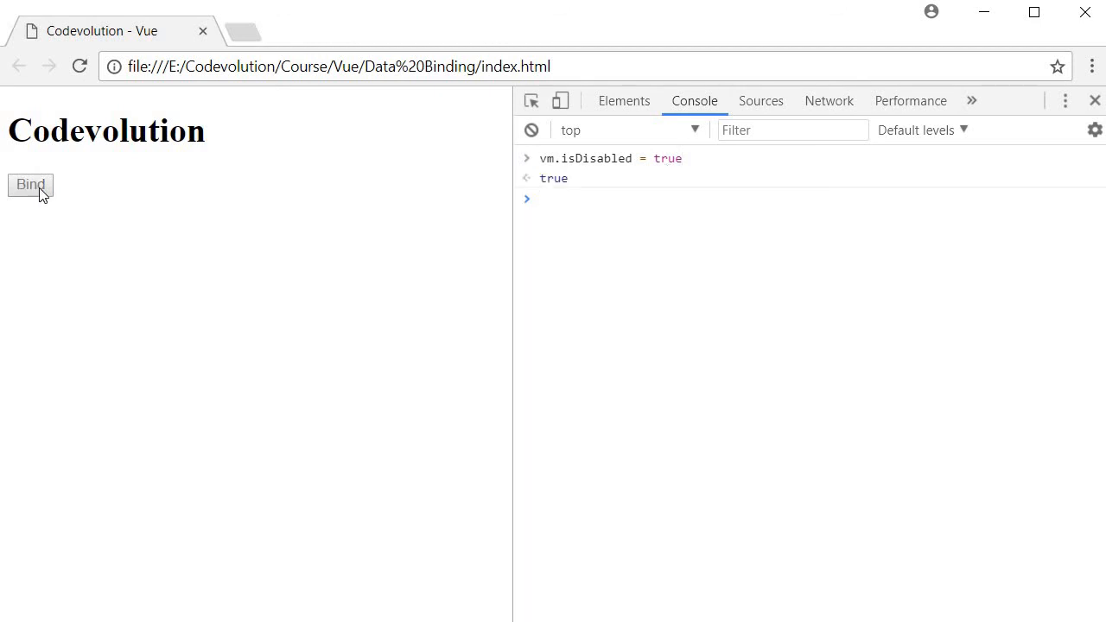
{"action": "mouse_move", "coordinate": [623, 101]}
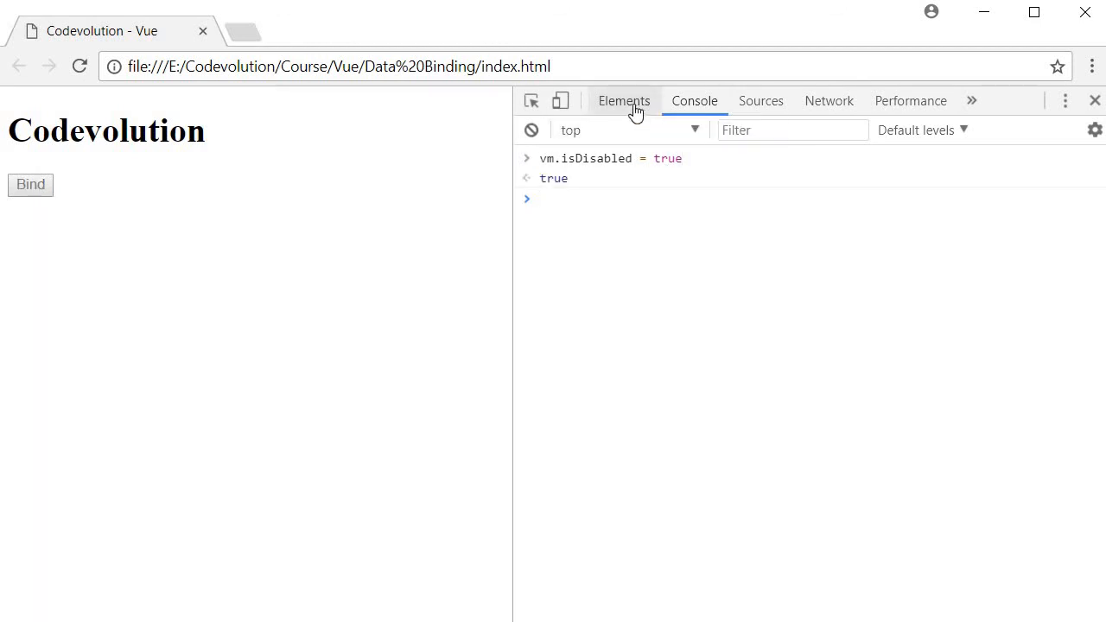
{"action": "left_click", "coordinate": [623, 100]}
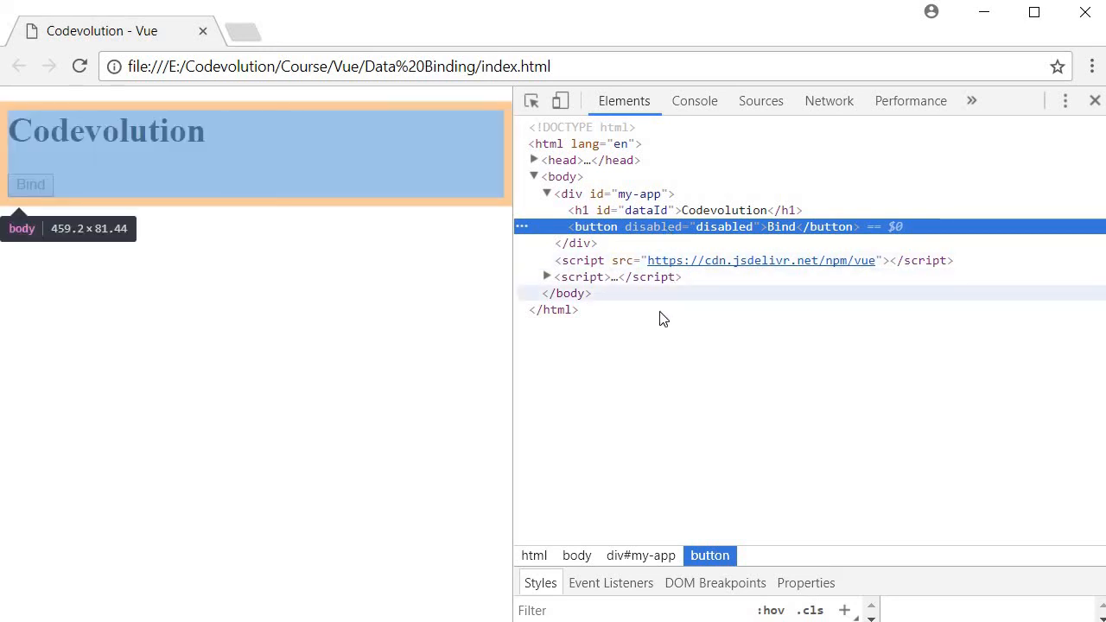
{"action": "mouse_move", "coordinate": [231, 227]}
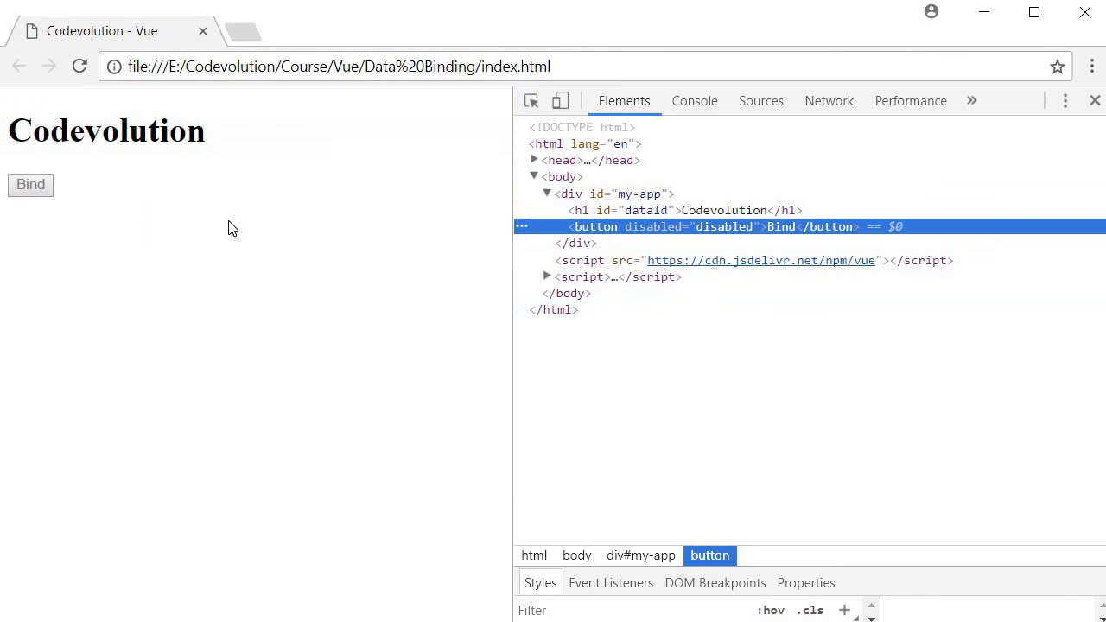